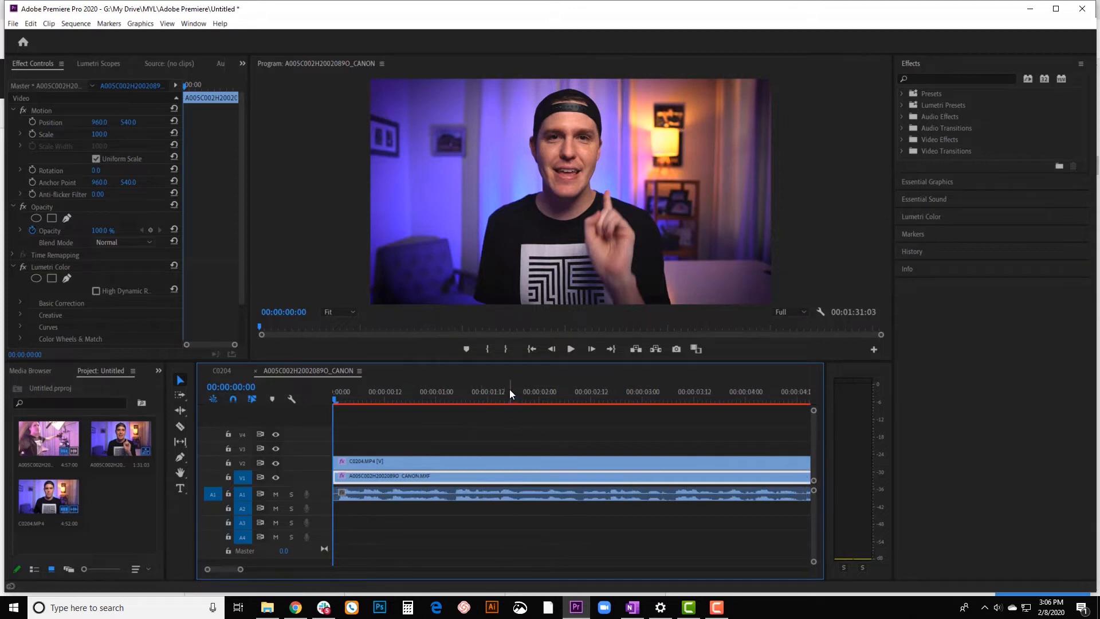
# Place the playhead at 00:00:01:04, where the first spoken phrase ends
pyautogui.click(509, 391)
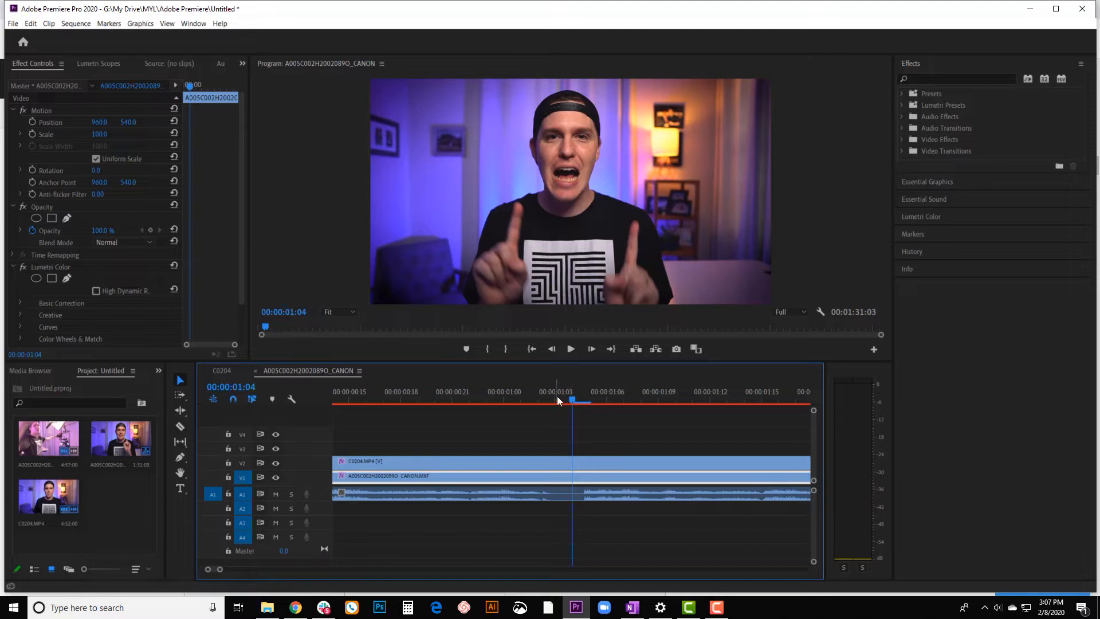
pyautogui.moveTo(181, 429)
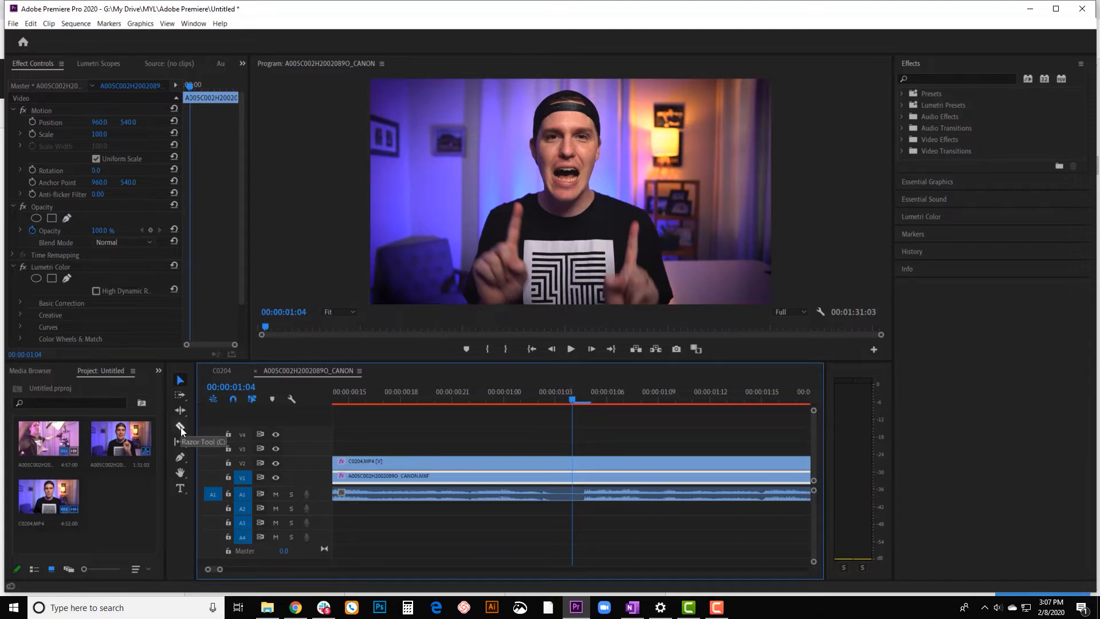
# Razor both stacked clips and their audio at 00:00:01:04
pyautogui.click(181, 426)
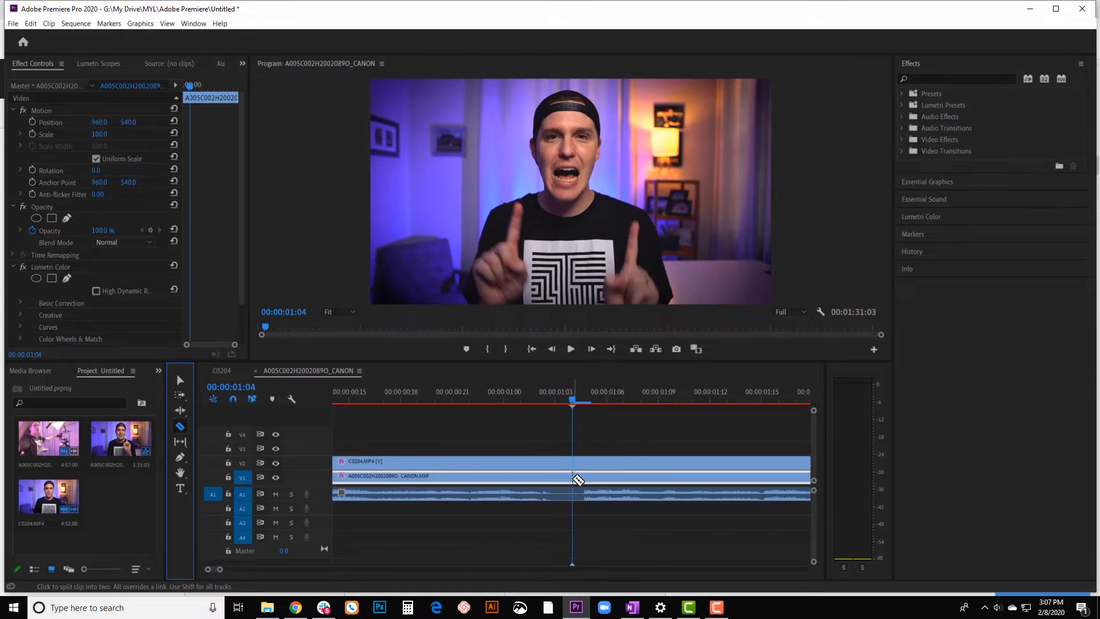
pyautogui.click(573, 475)
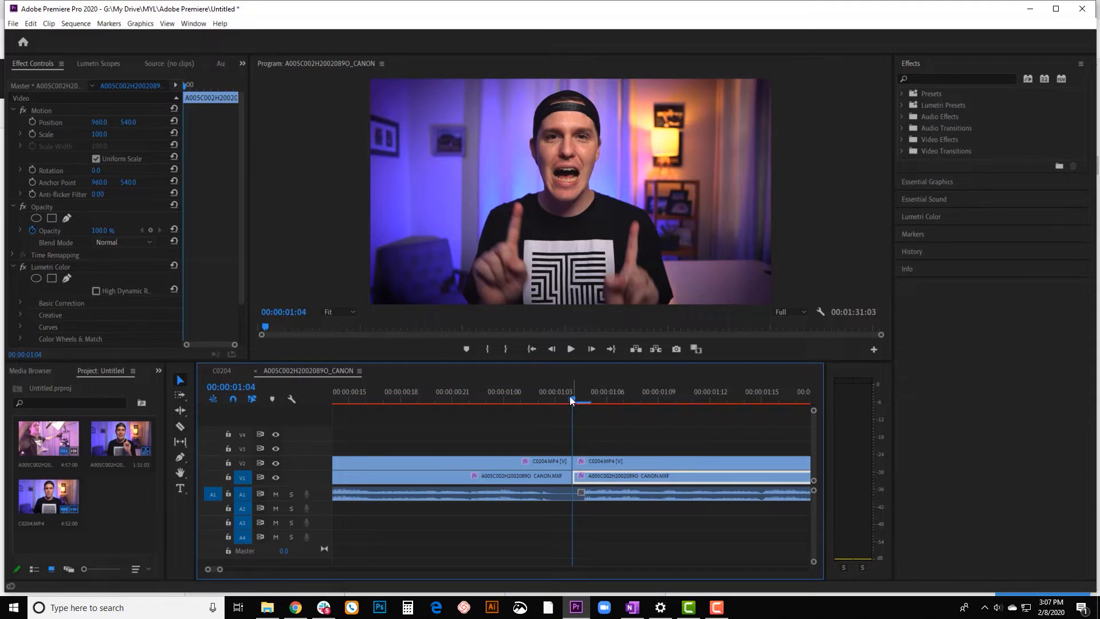
# Trim the first piece's end back to 00:00:01:03, then select the second piece
pyautogui.click(555, 400)
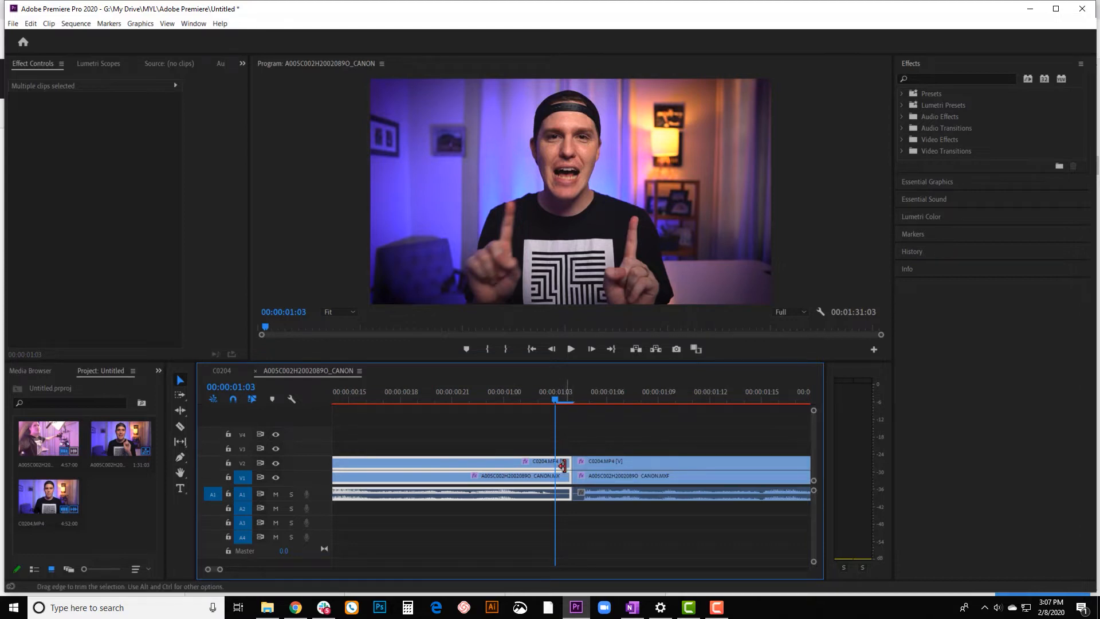
pyautogui.moveTo(562, 467); pyautogui.dragTo(557, 466)
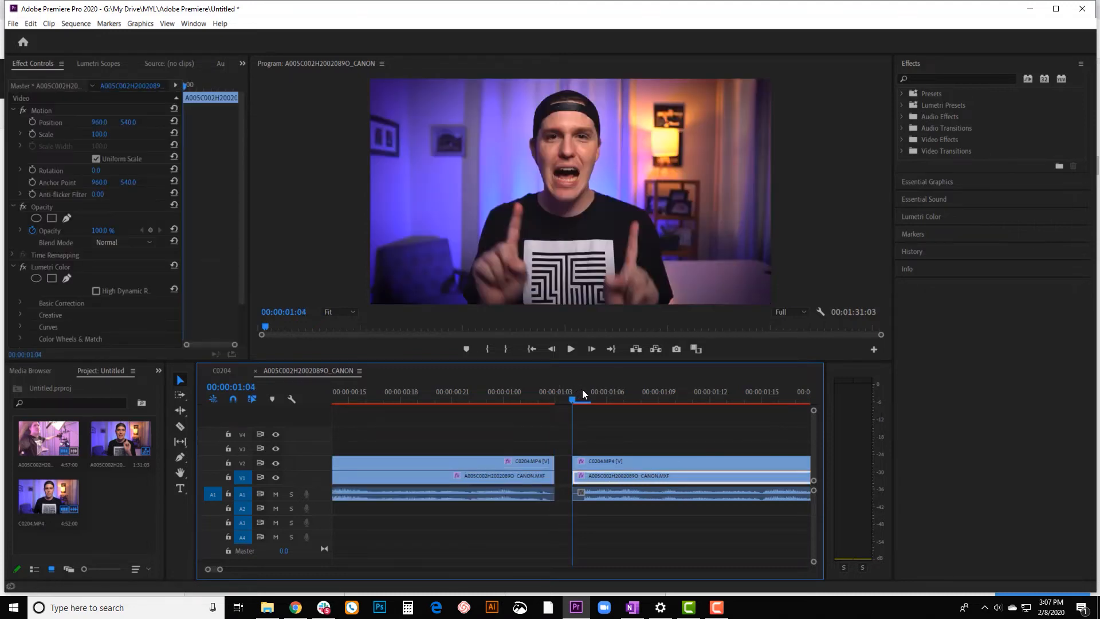
pyautogui.click(763, 392)
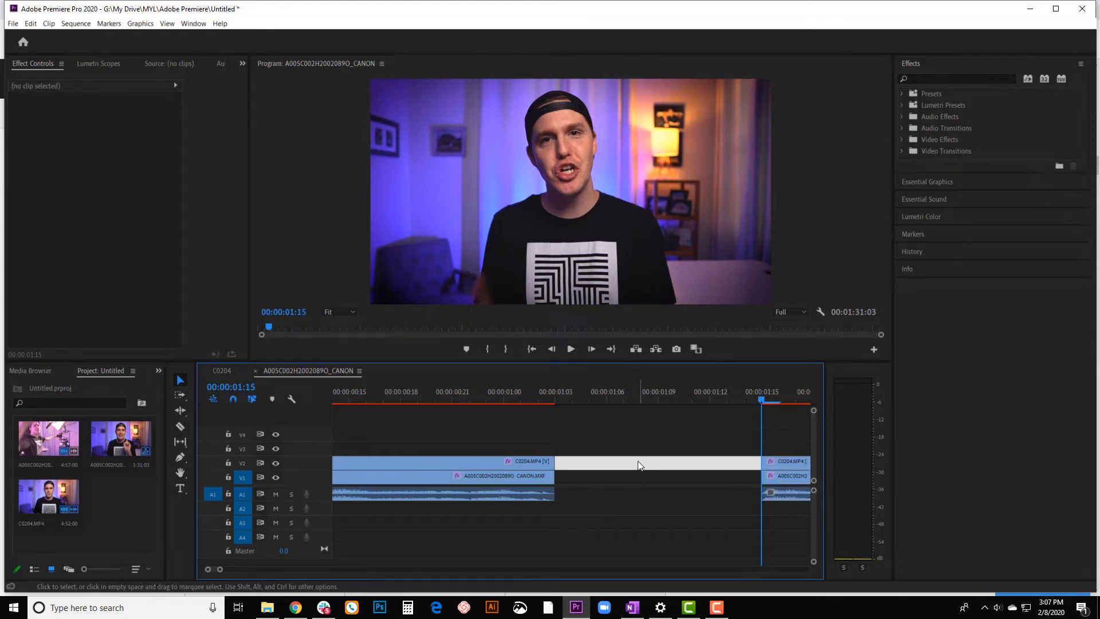
# Ripple delete the empty gap so the second phrase starts at 00:00:01:03
pyautogui.click(656, 461)
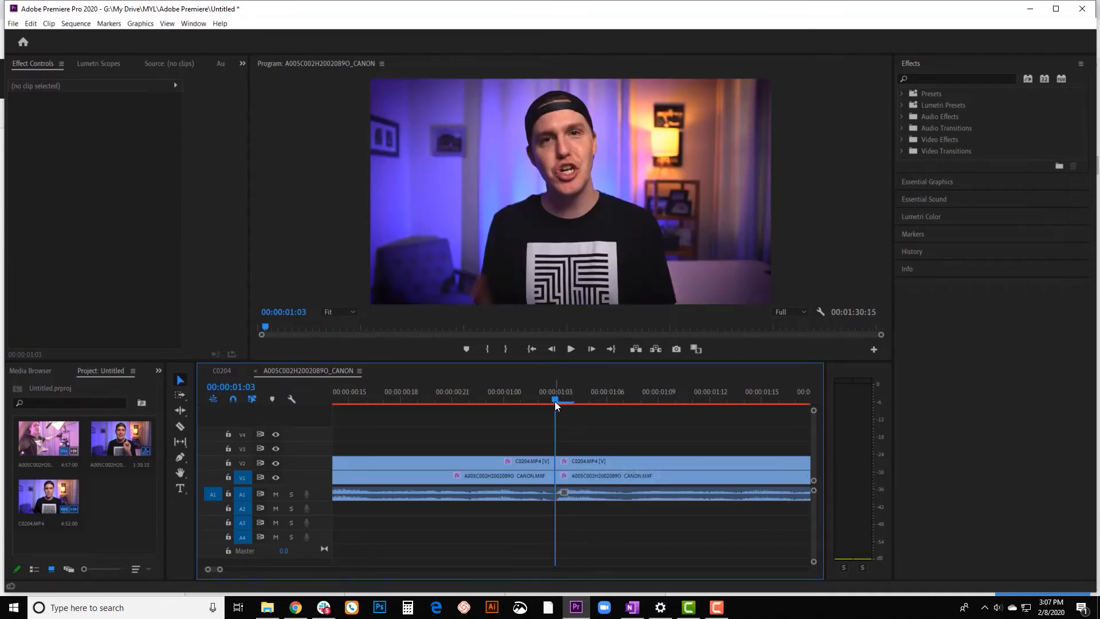
pyautogui.click(441, 476)
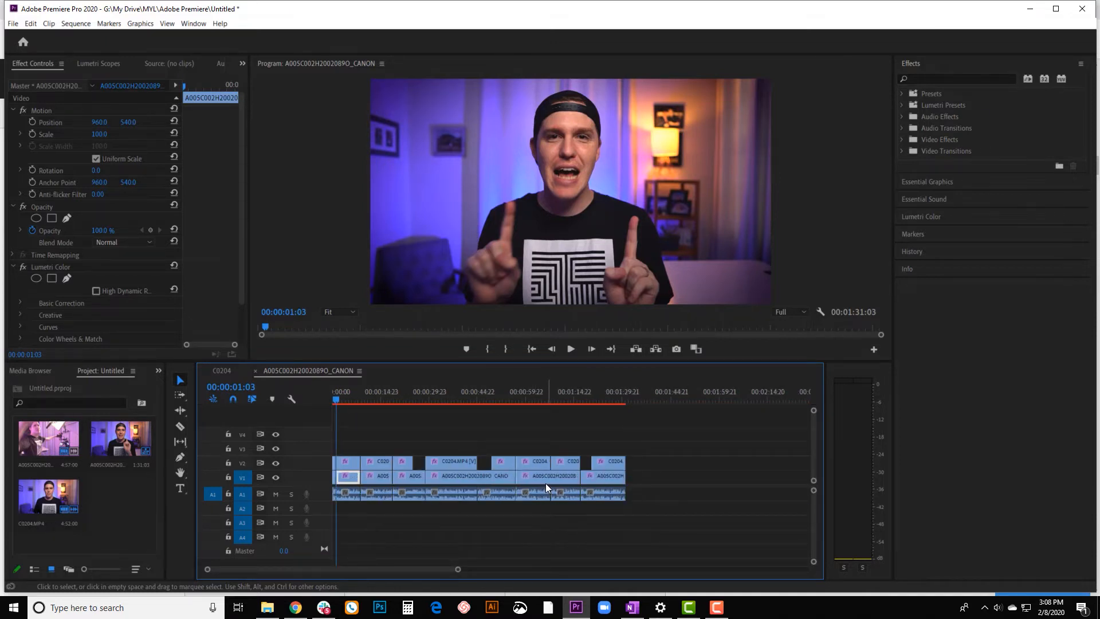
pyautogui.moveTo(547, 488)
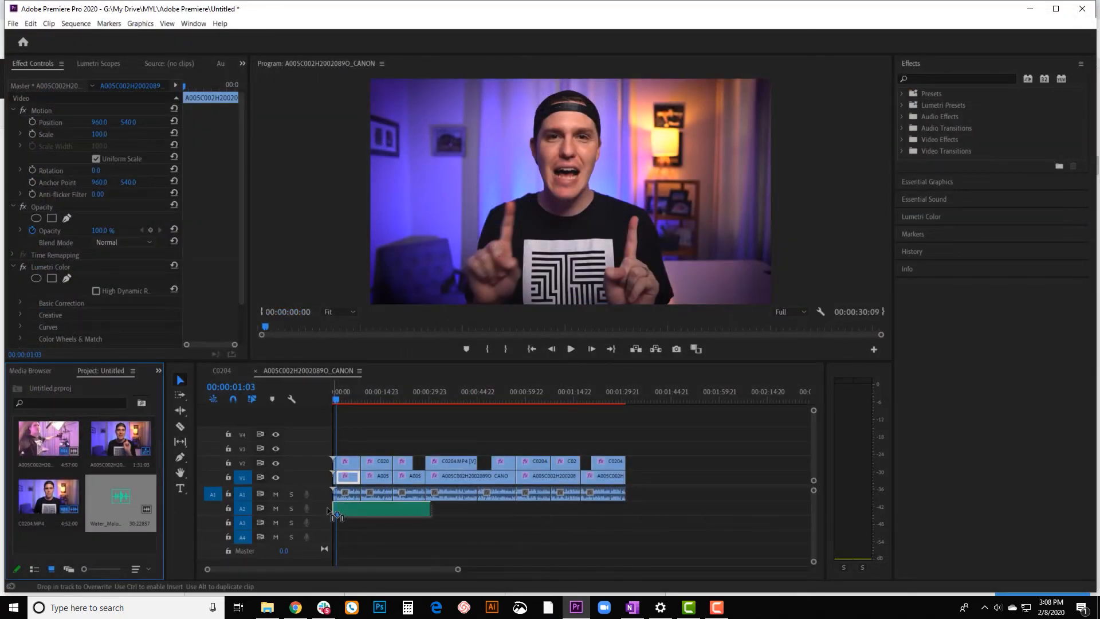
# Drop the imported music file onto audio track A2 at the sequence start
pyautogui.click(426, 391)
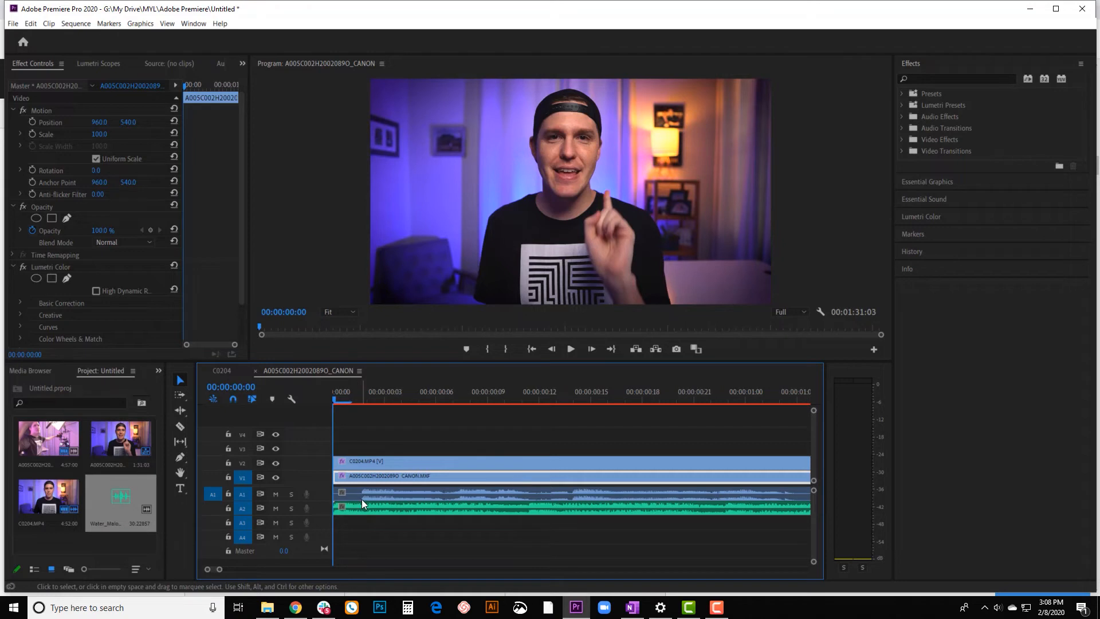
# Take the music clip off the timeline, leaving only the talking-head clips
pyautogui.click(365, 391)
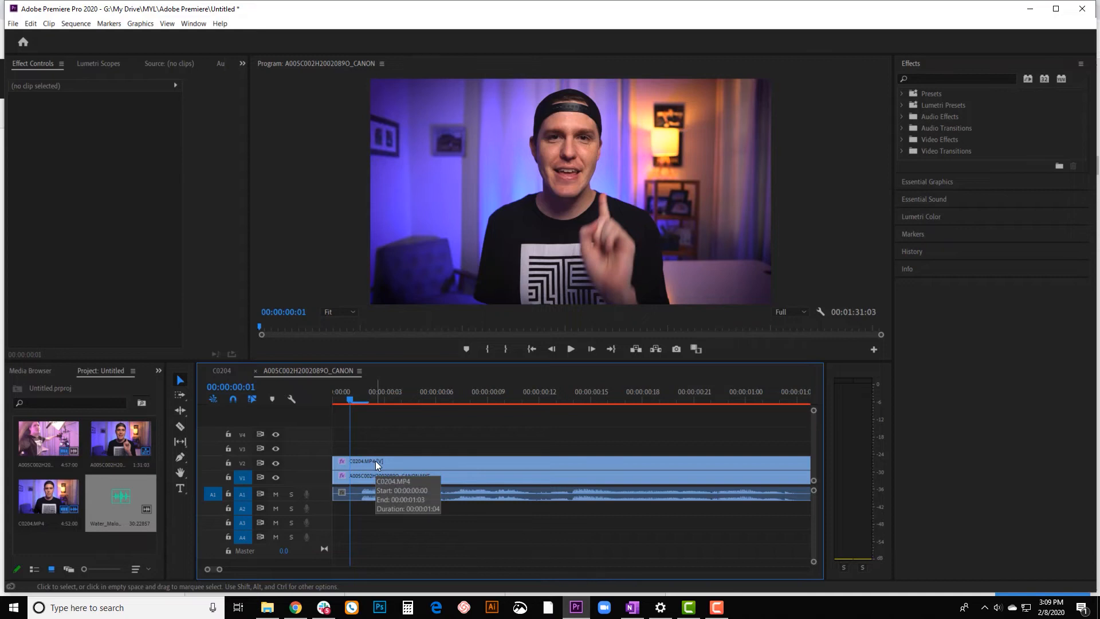
pyautogui.moveTo(395, 460)
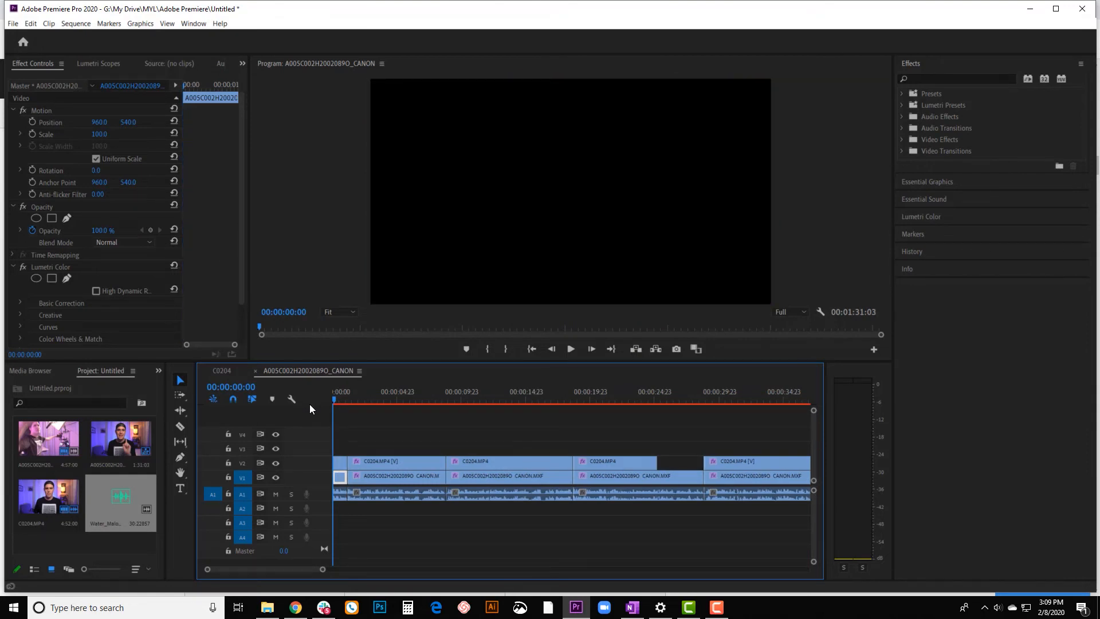
pyautogui.click(450, 398)
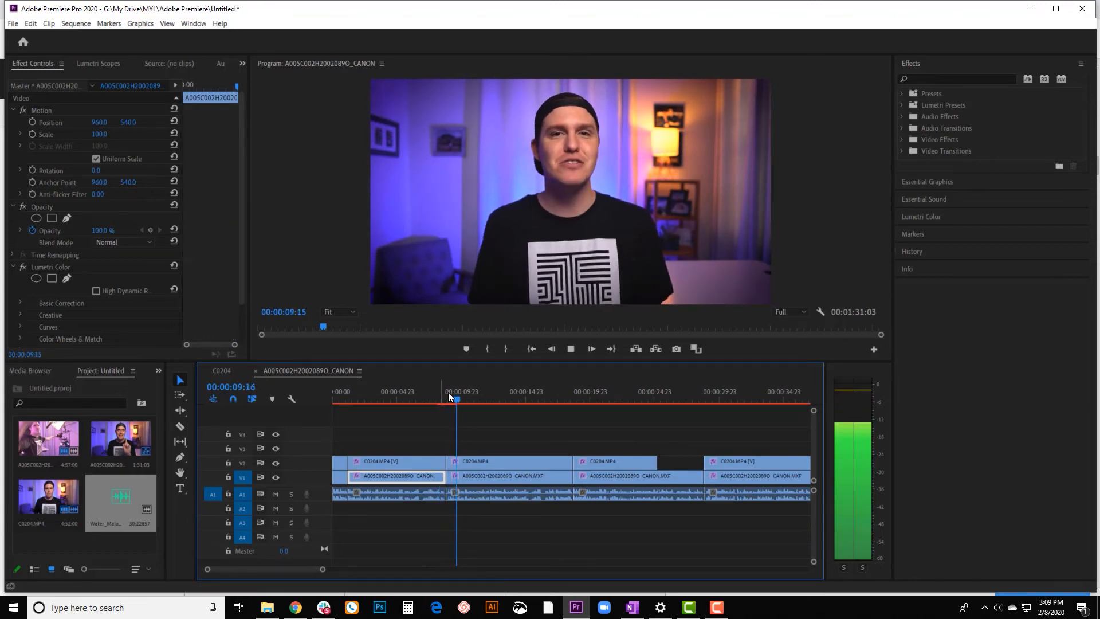
pyautogui.moveTo(454, 400); pyautogui.dragTo(442, 400)
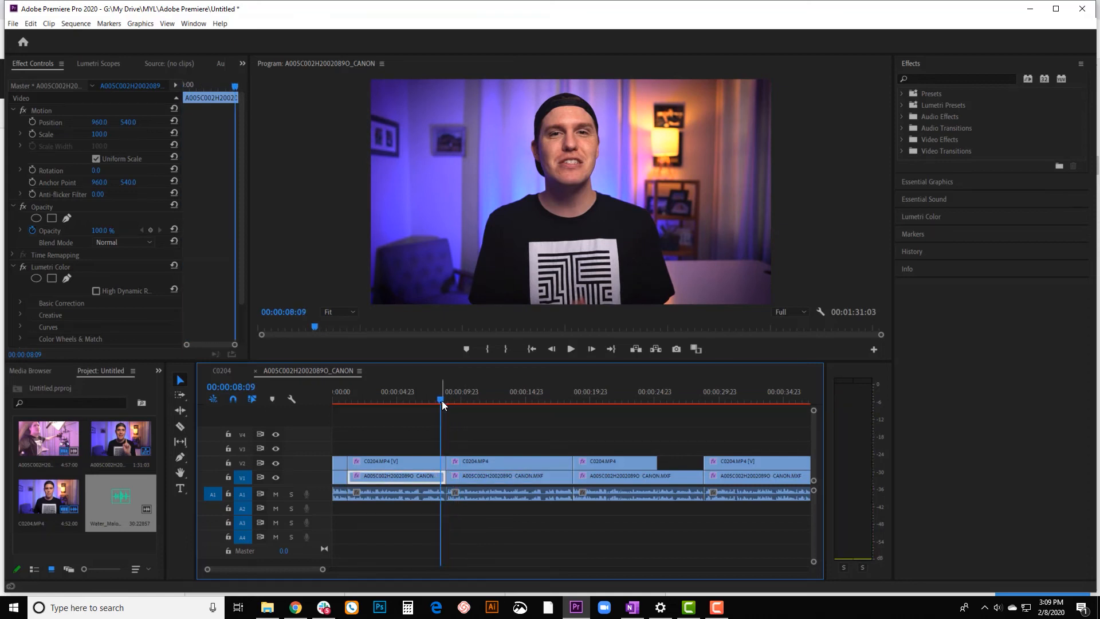
pyautogui.click(571, 349)
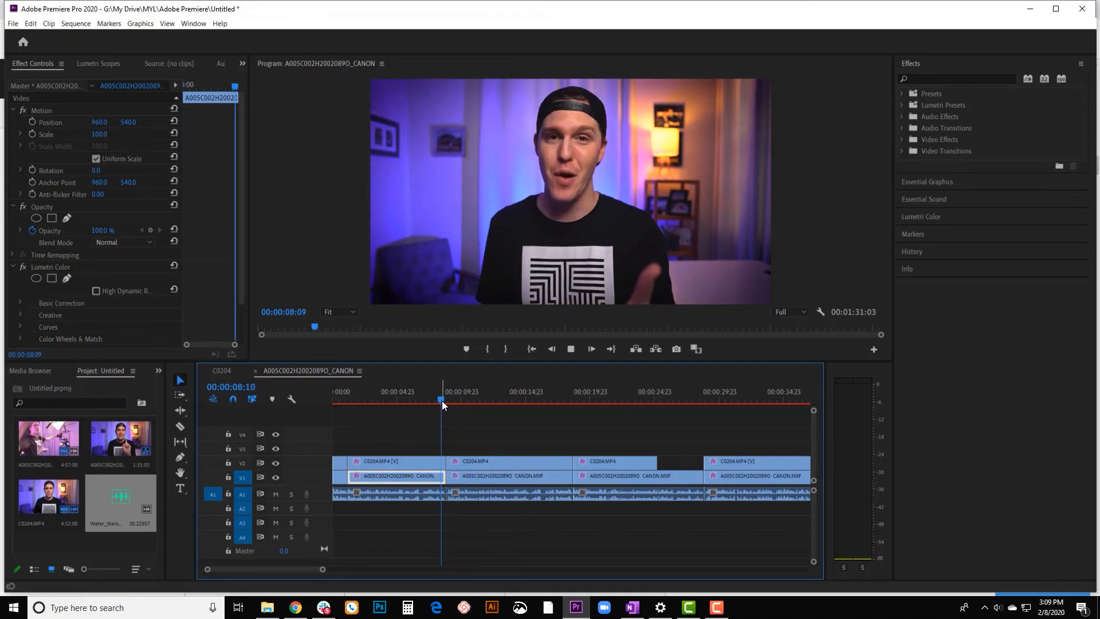